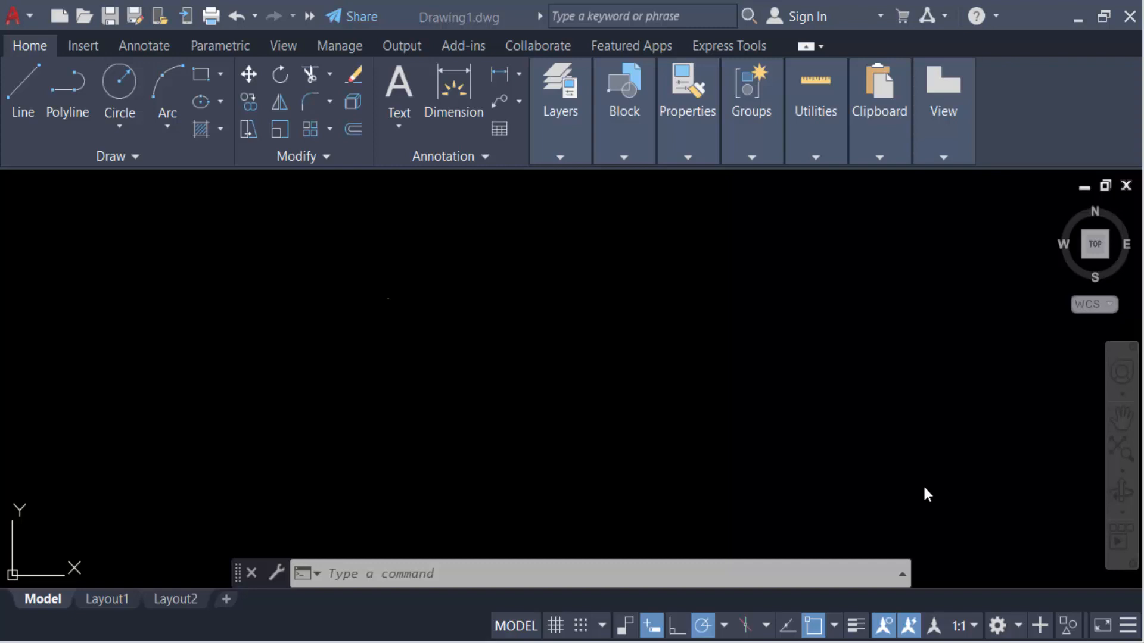
mouse_move(920, 495)
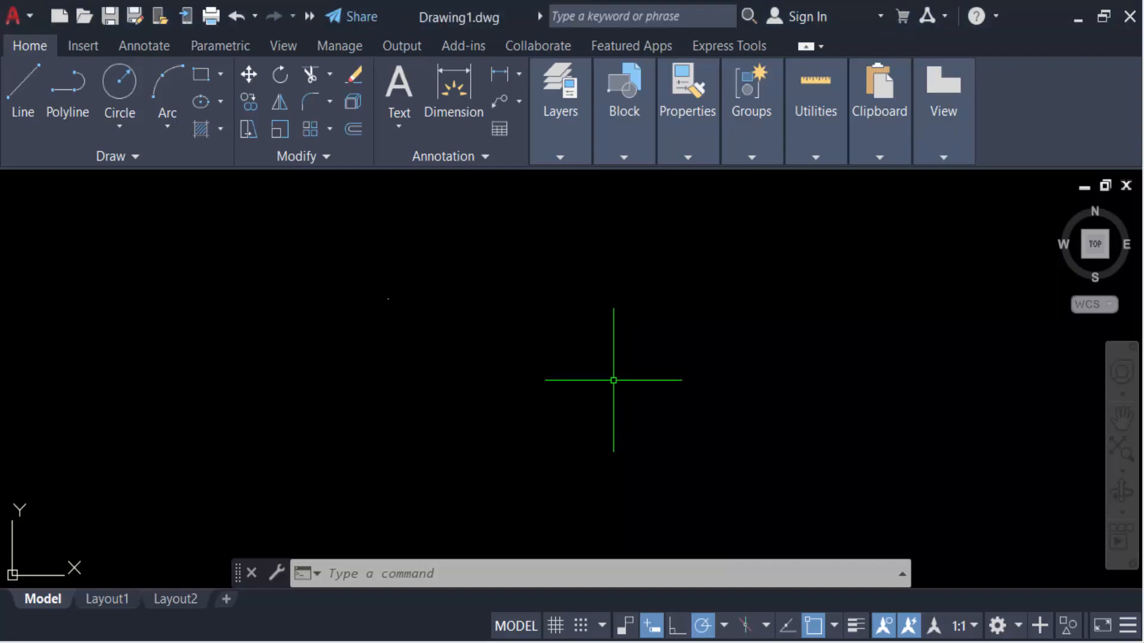
mouse_move(622, 384)
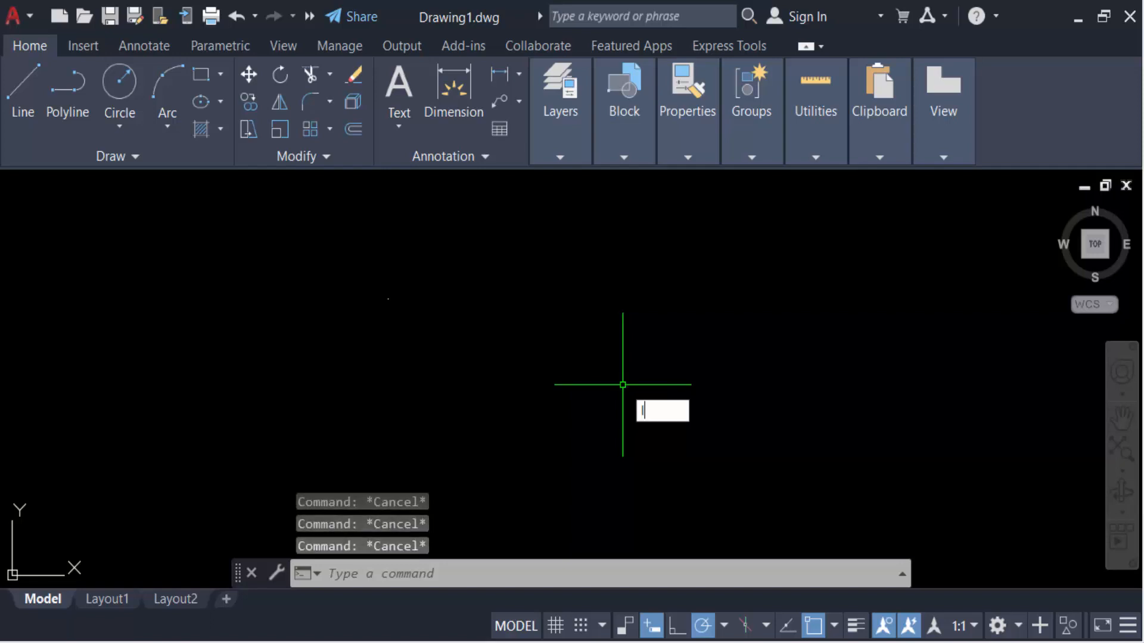
Start a Line with its first point at the origin 0,0.
click(22, 87)
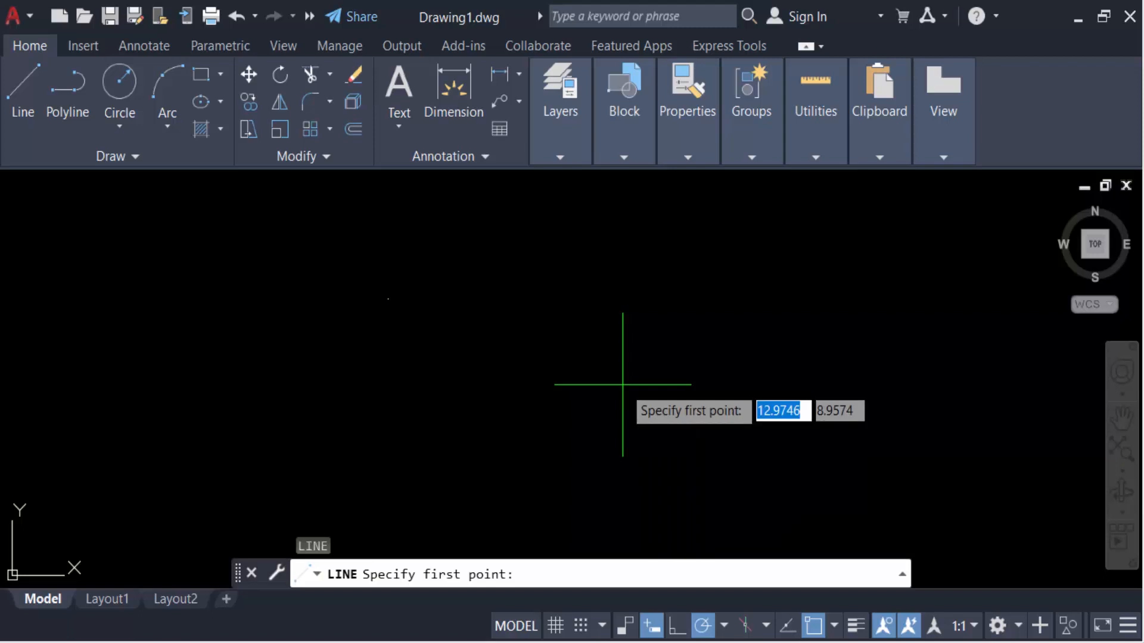
text(0)
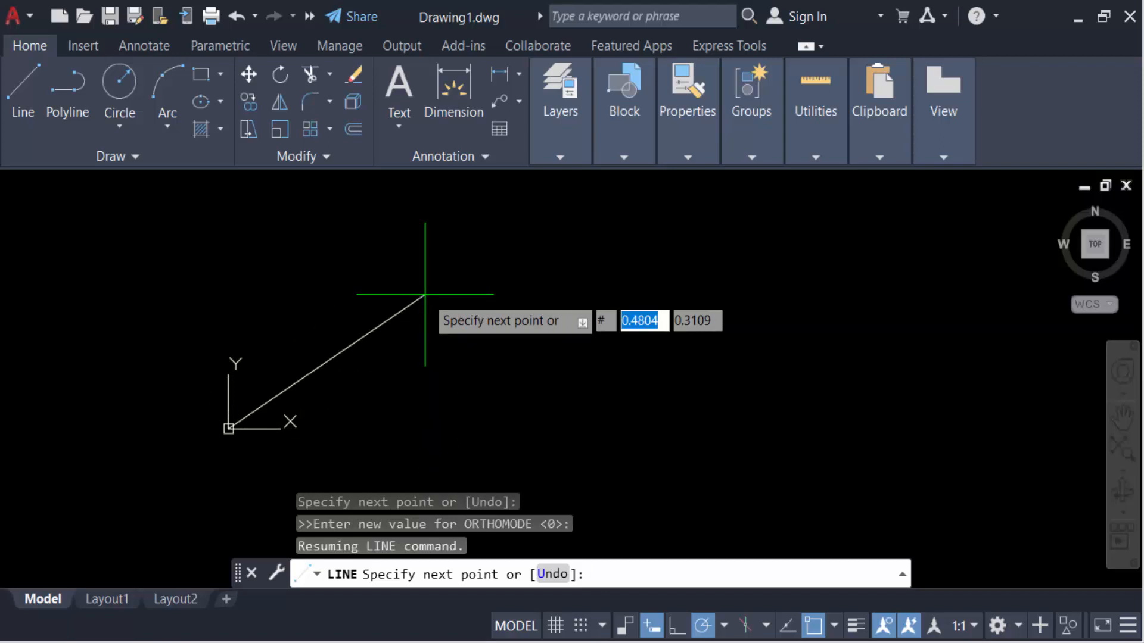
End the first segment at absolute point #10,10.
text(10)
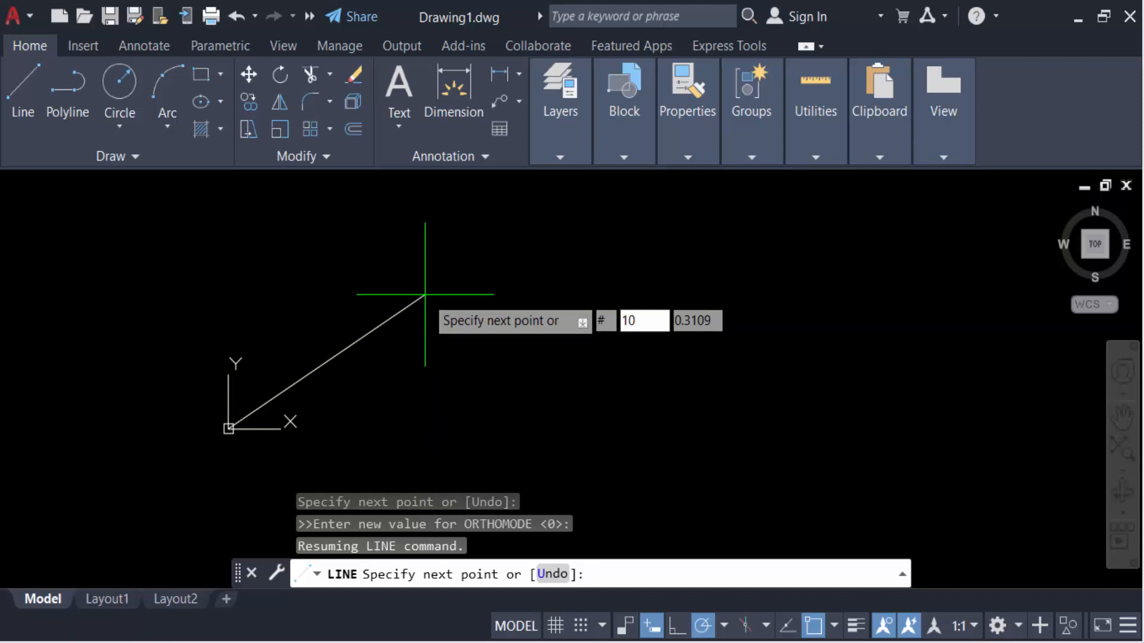
text(10)
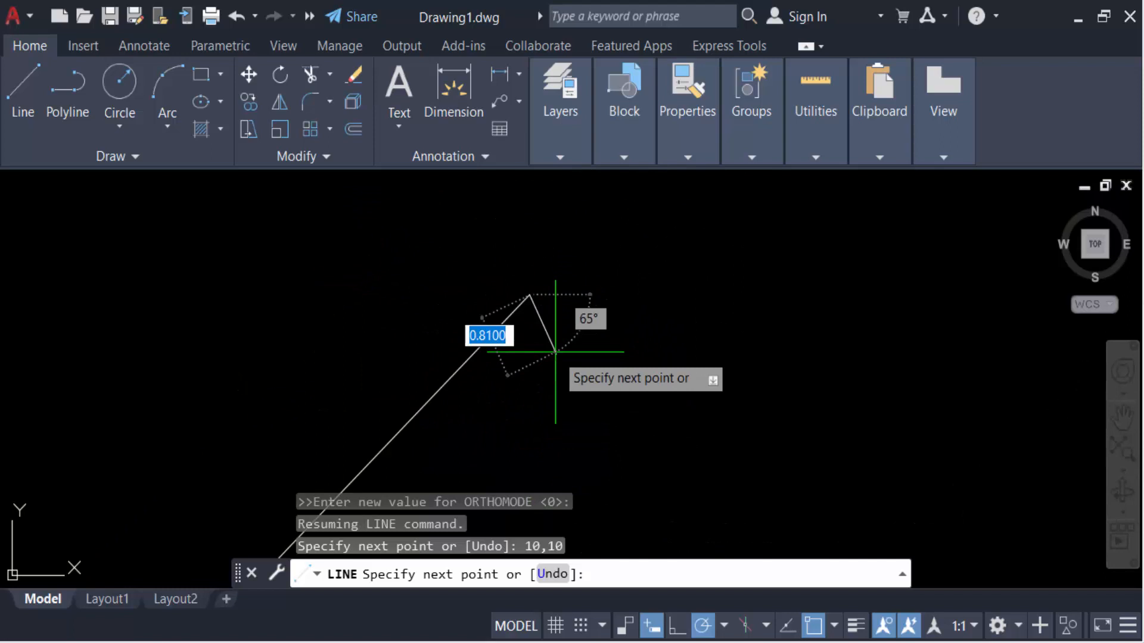
mouse_move(603, 357)
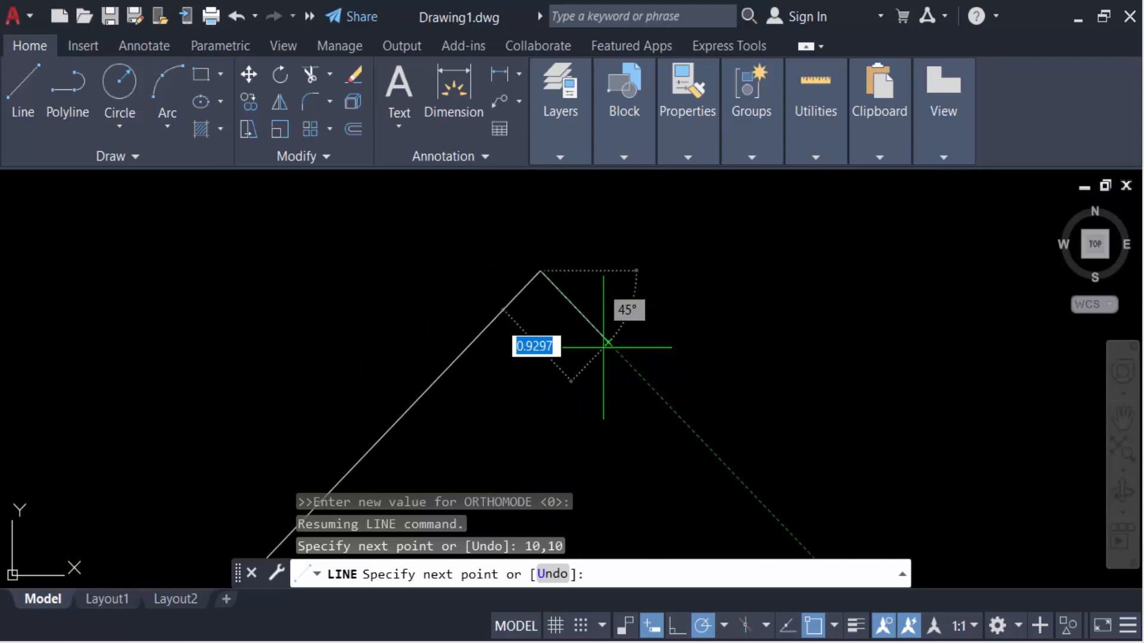
mouse_move(567, 220)
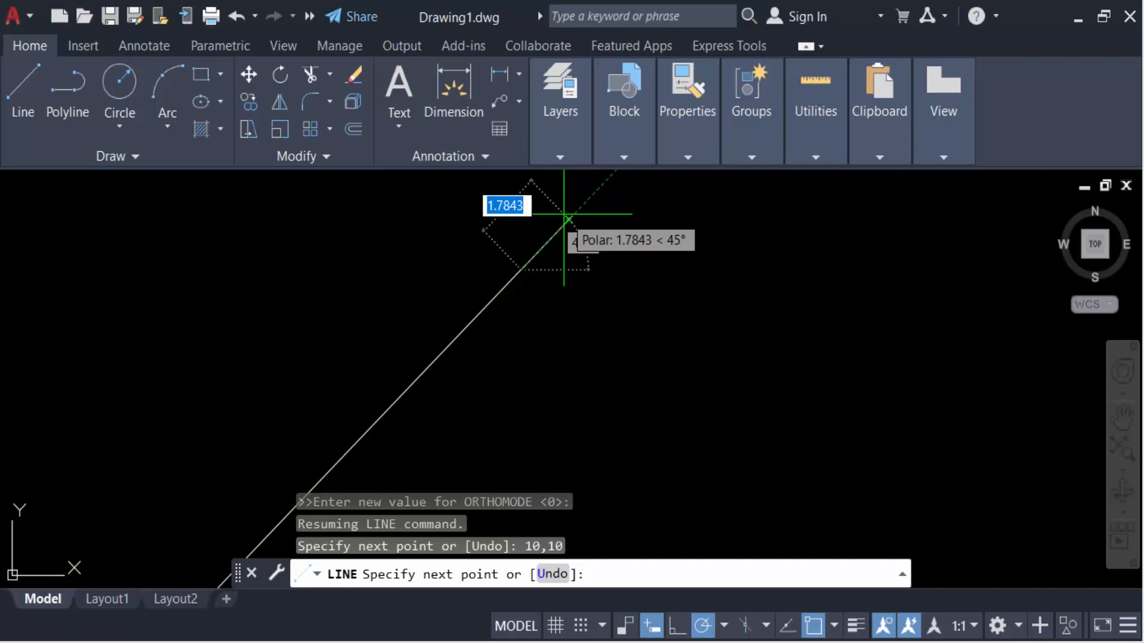
Enter 10,10 again, producing a zero-length segment at that point.
text(1)
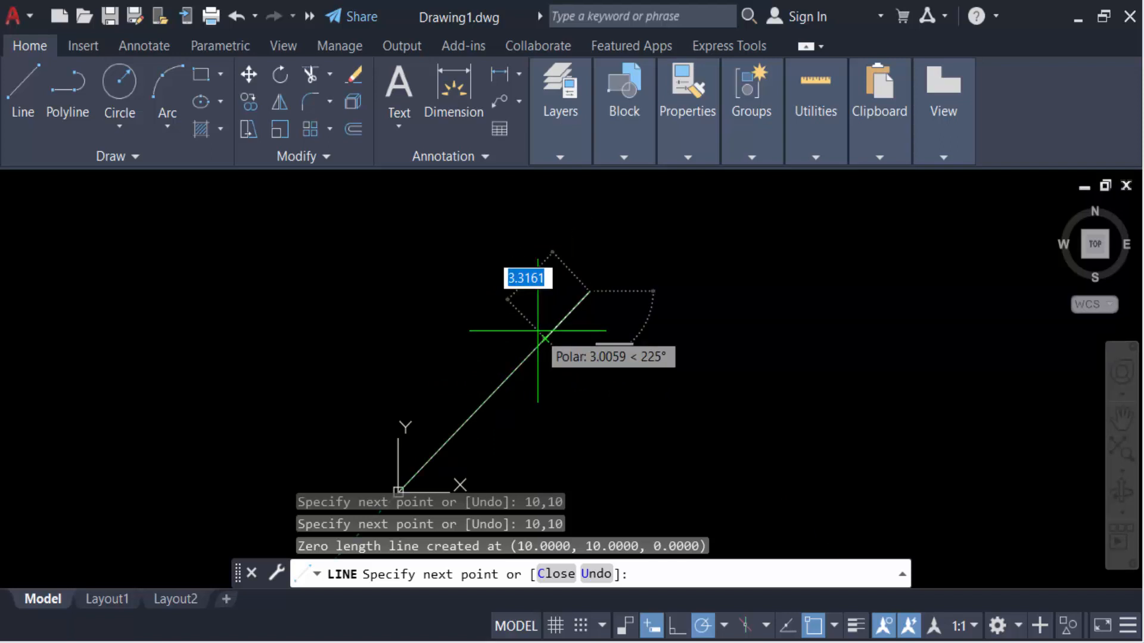
mouse_move(495, 391)
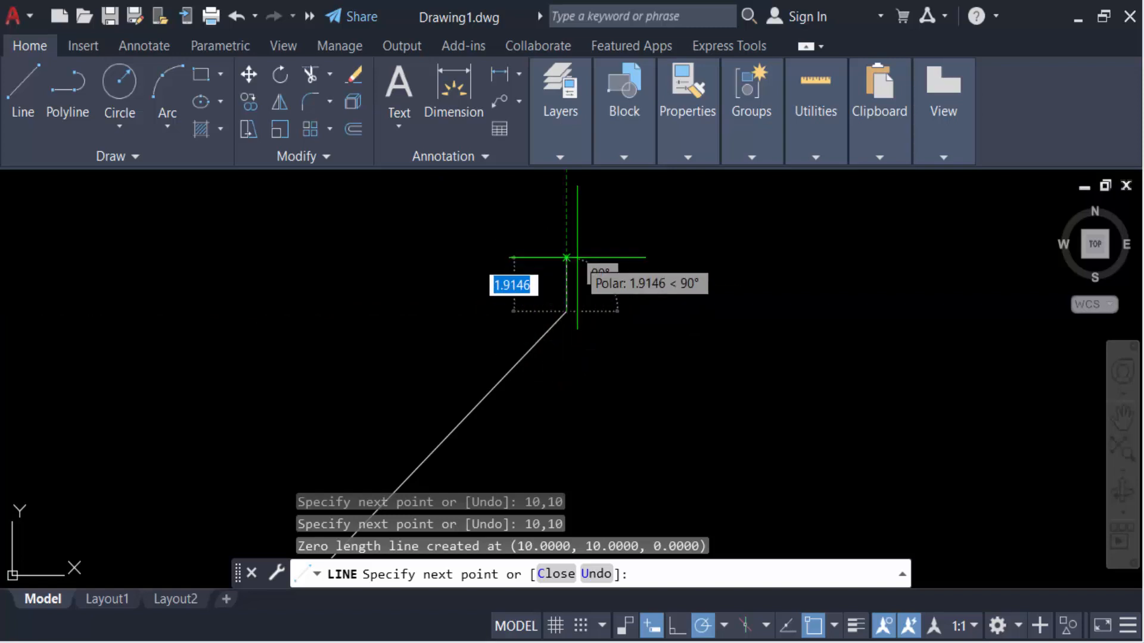
Toggle Ortho with F8 and enter #5,10 for the next point.
key(f8)
text(5)
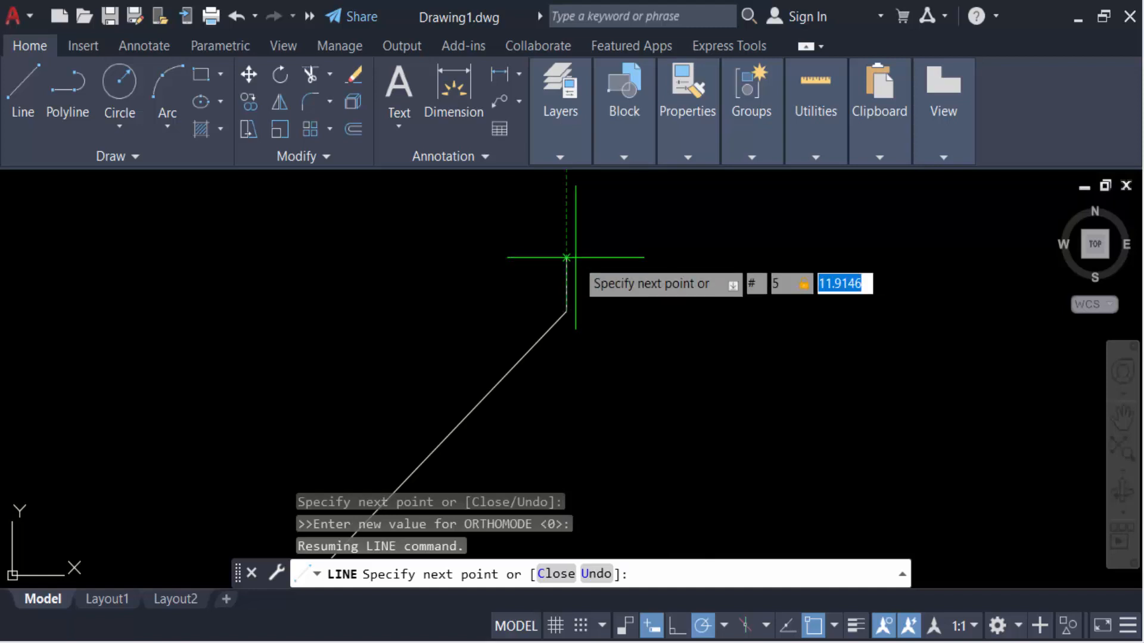
text(10)
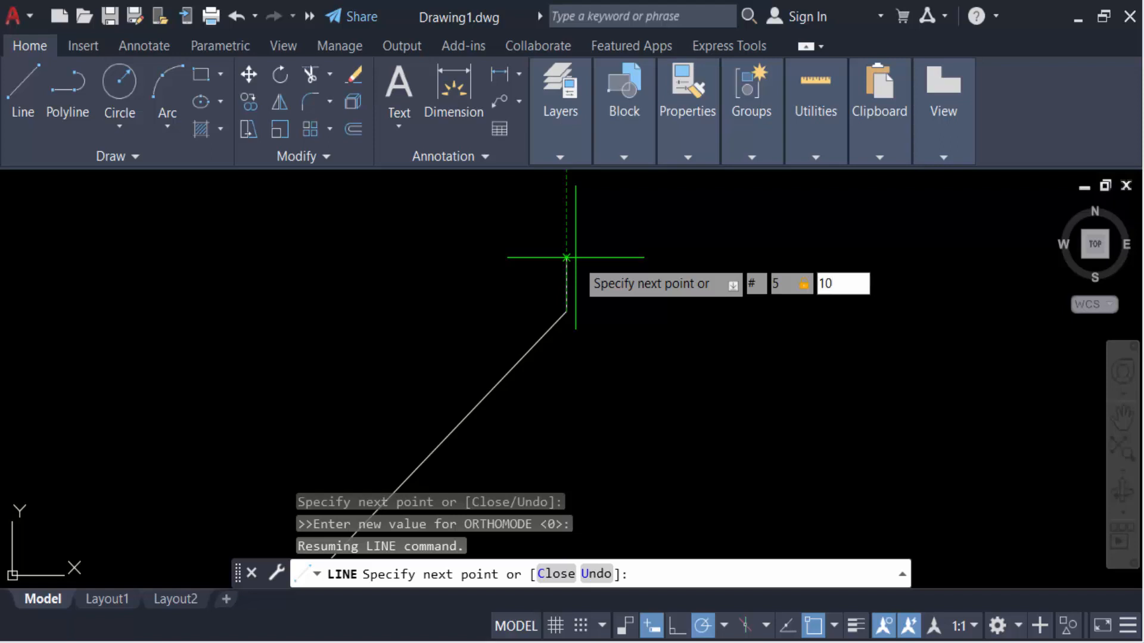